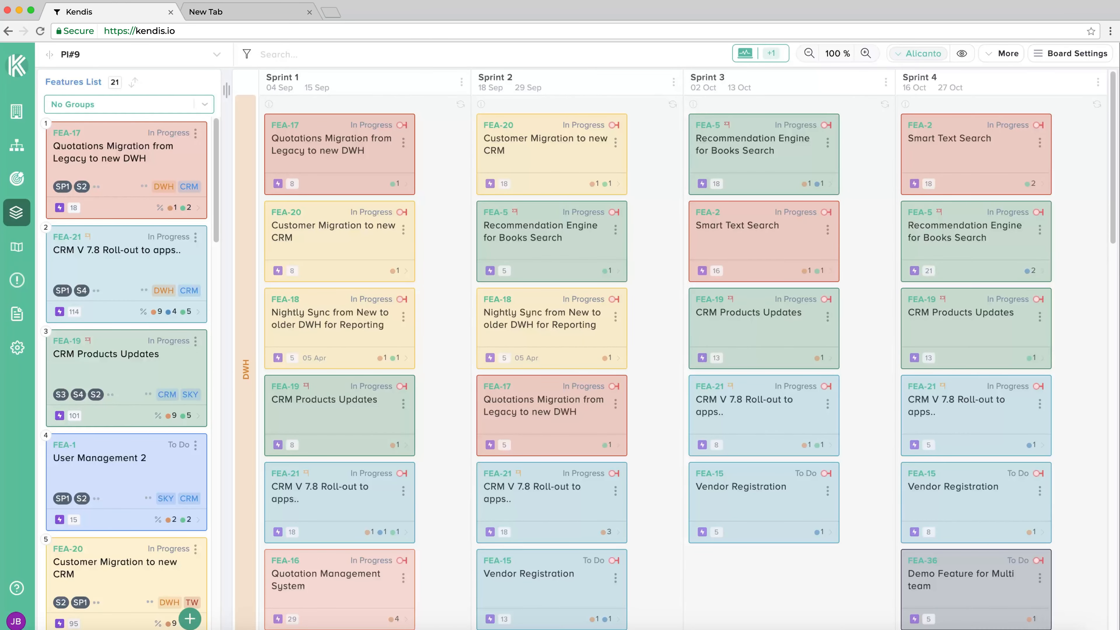
Start a dependency from FEA-17 and link it as blocked by FEA-18.
{"action": "scroll", "scroll_direction": "down", "scroll_amount": 3}
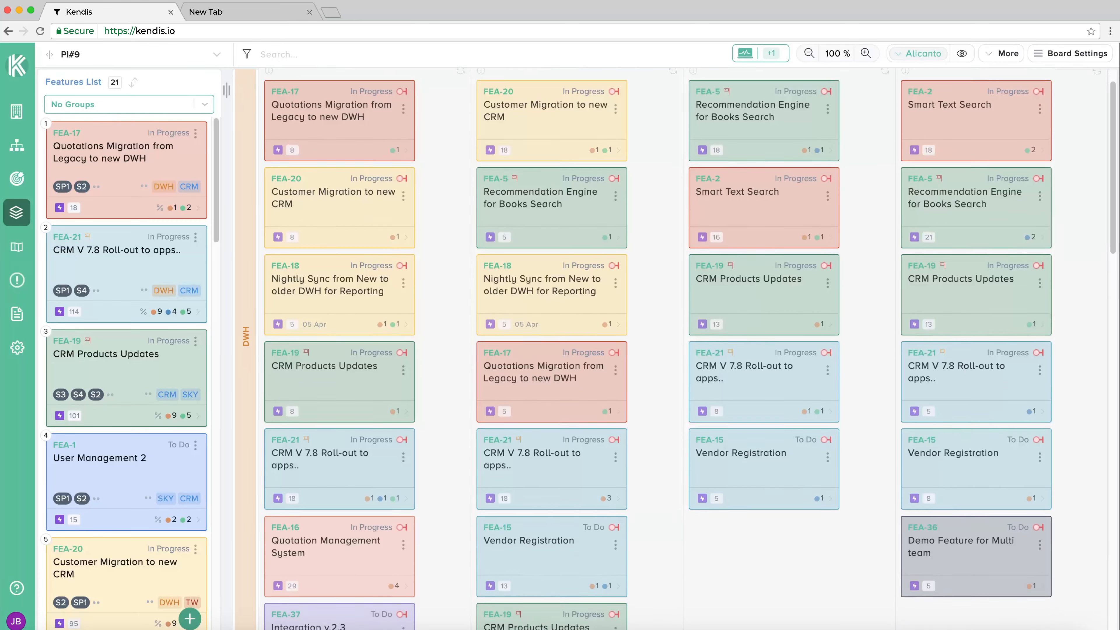
{"action": "scroll", "scroll_direction": "down", "scroll_amount": 3}
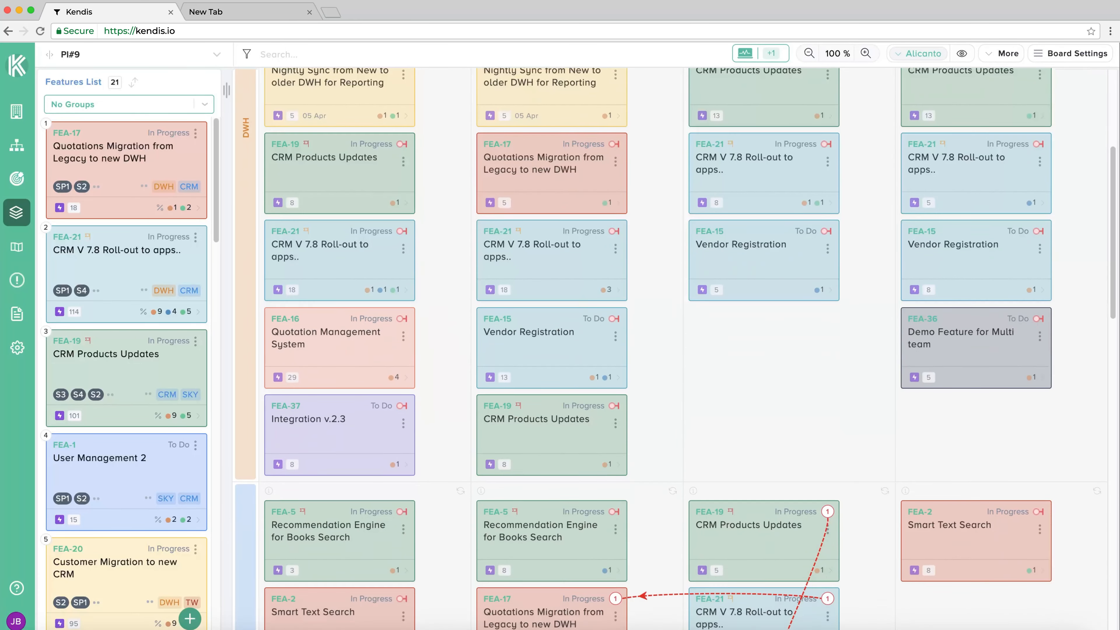
{"action": "scroll", "scroll_direction": "down", "scroll_amount": 3}
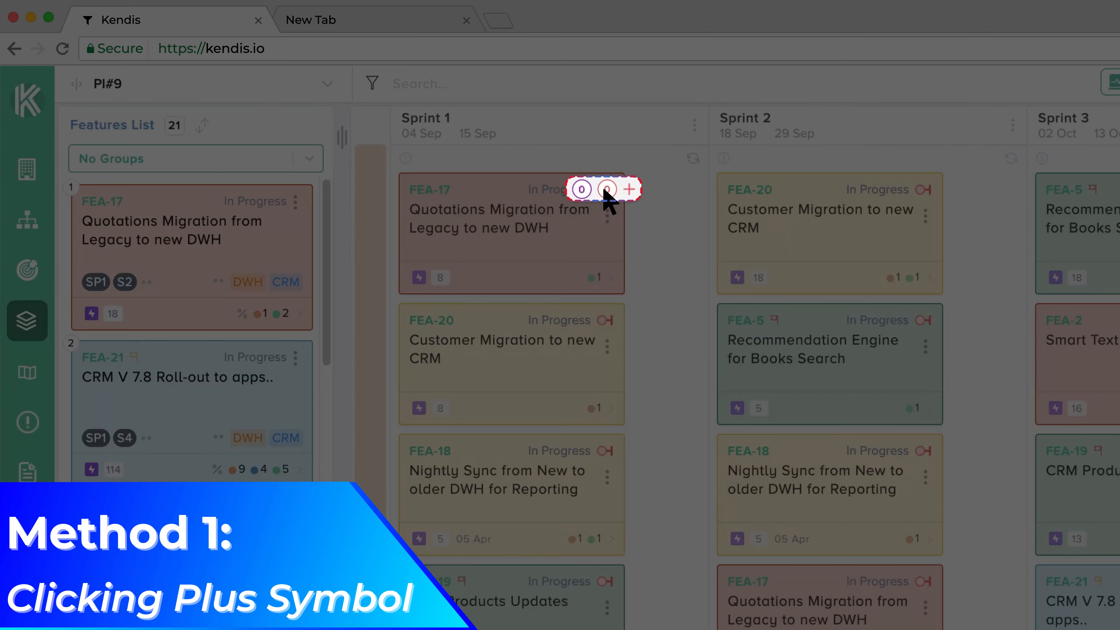
{"action": "mouse_move", "coordinate": [631, 202]}
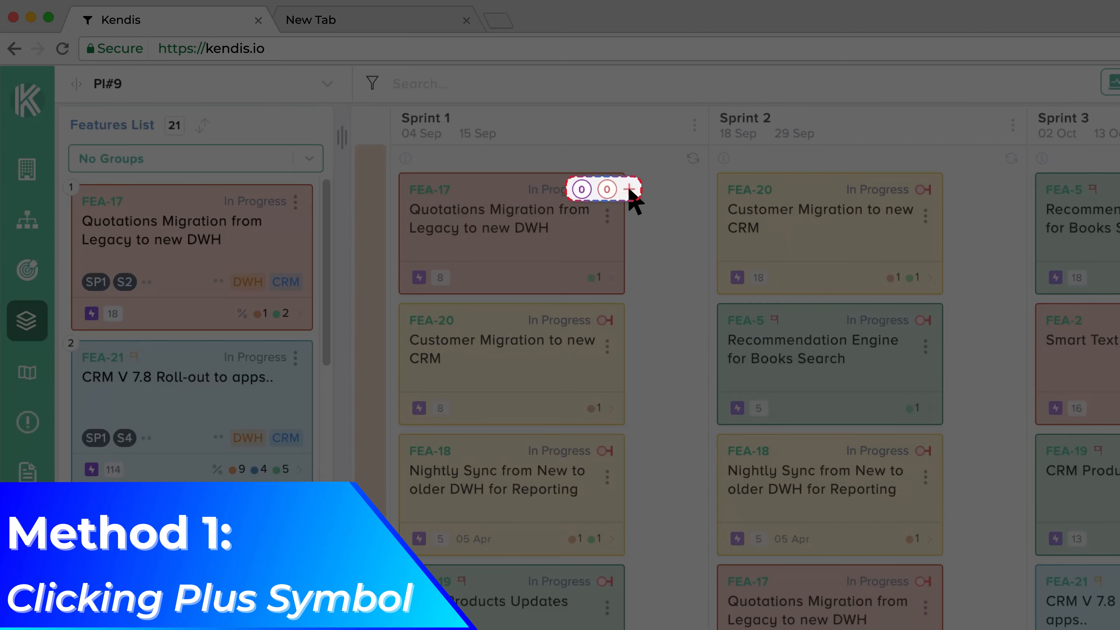
{"action": "left_click", "coordinate": [628, 189]}
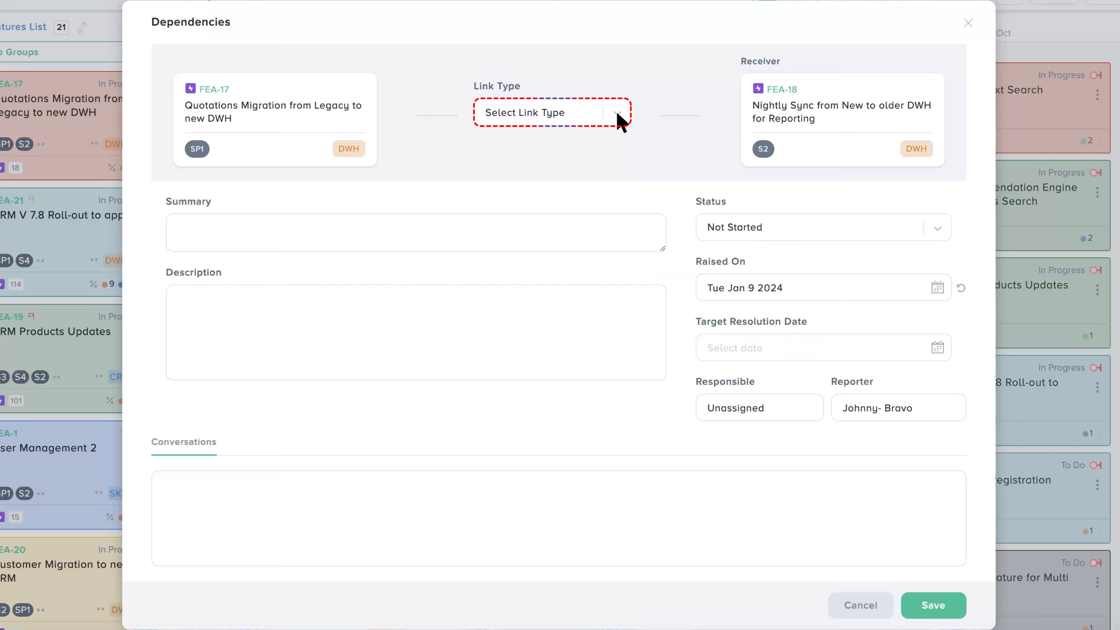
{"action": "left_click", "coordinate": [550, 112]}
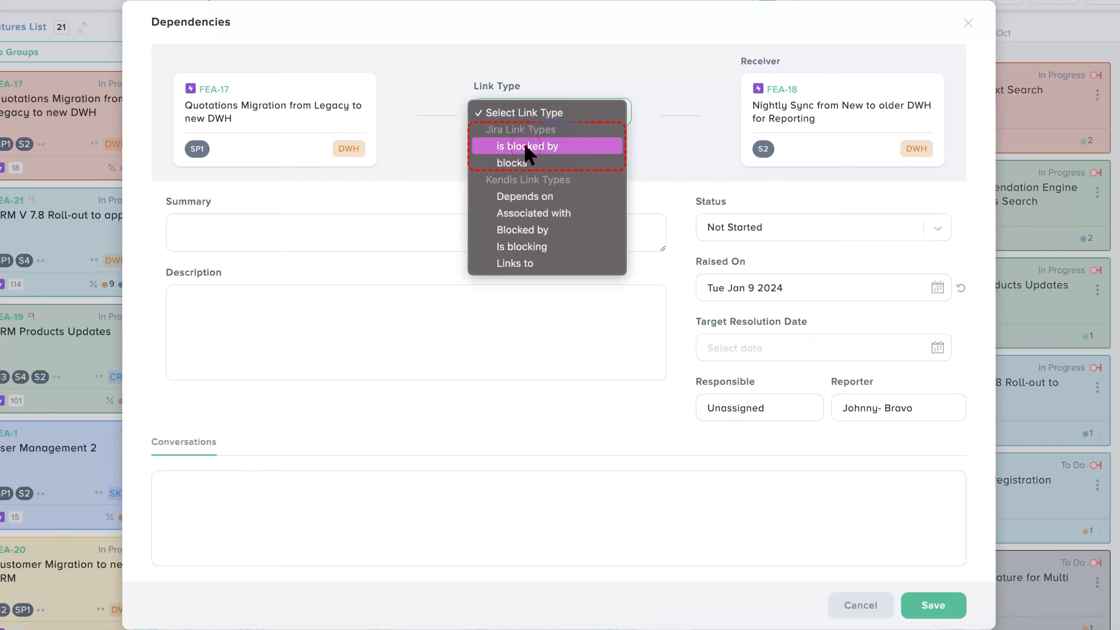
{"action": "left_click", "coordinate": [936, 227]}
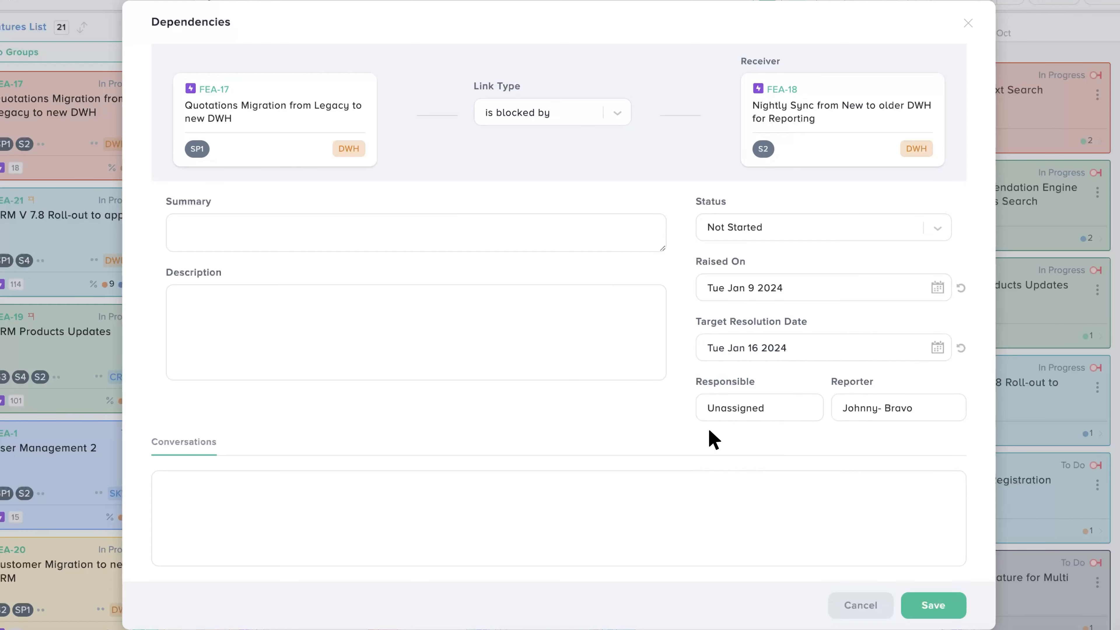
Fill the summary 'Blocking feature', choose the responsible person and save the dependency.
{"action": "type", "text": "Blc"}
{"action": "type", "text": "Need to complete FEA-18 asap."}
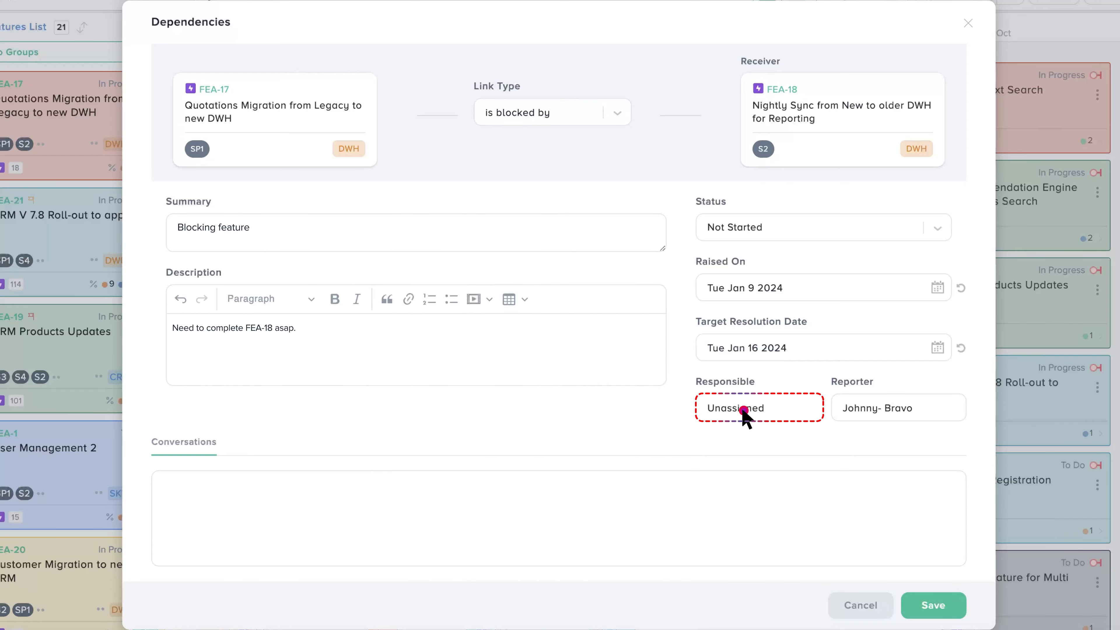
{"action": "left_click", "coordinate": [743, 408]}
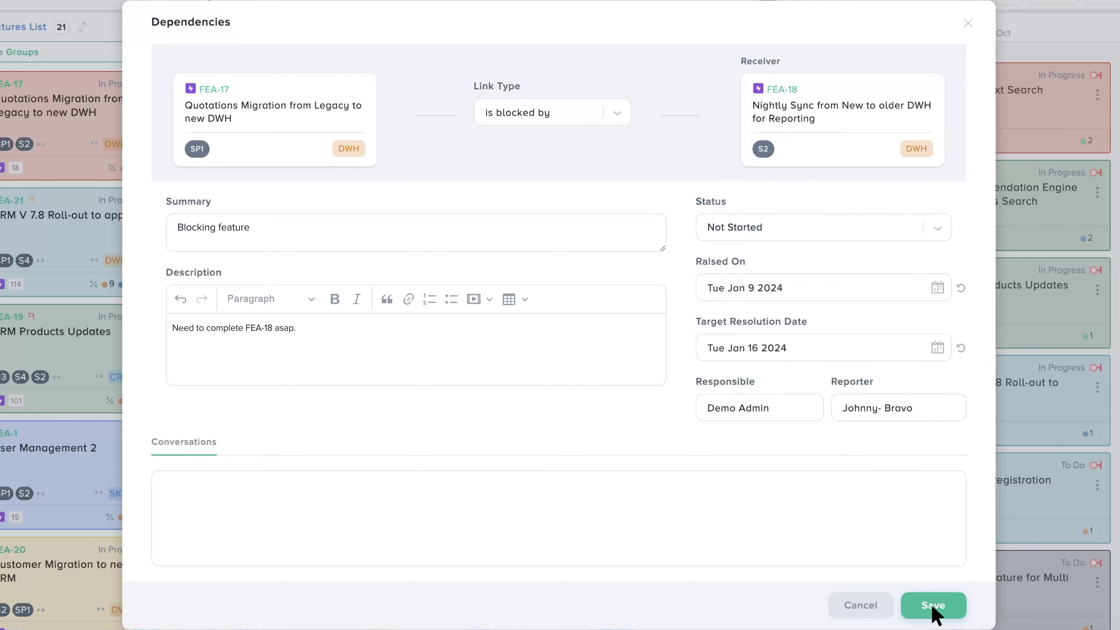
{"action": "left_click", "coordinate": [932, 604]}
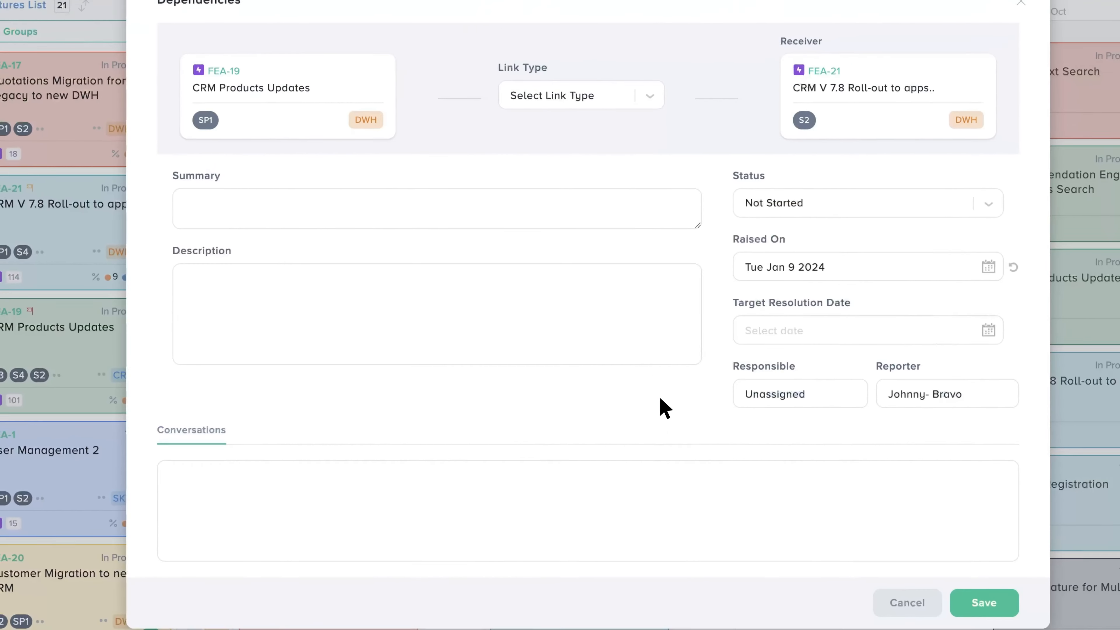
Link FEA-19 as blocking FEA-21 and save the dependency.
{"action": "left_click", "coordinate": [581, 95]}
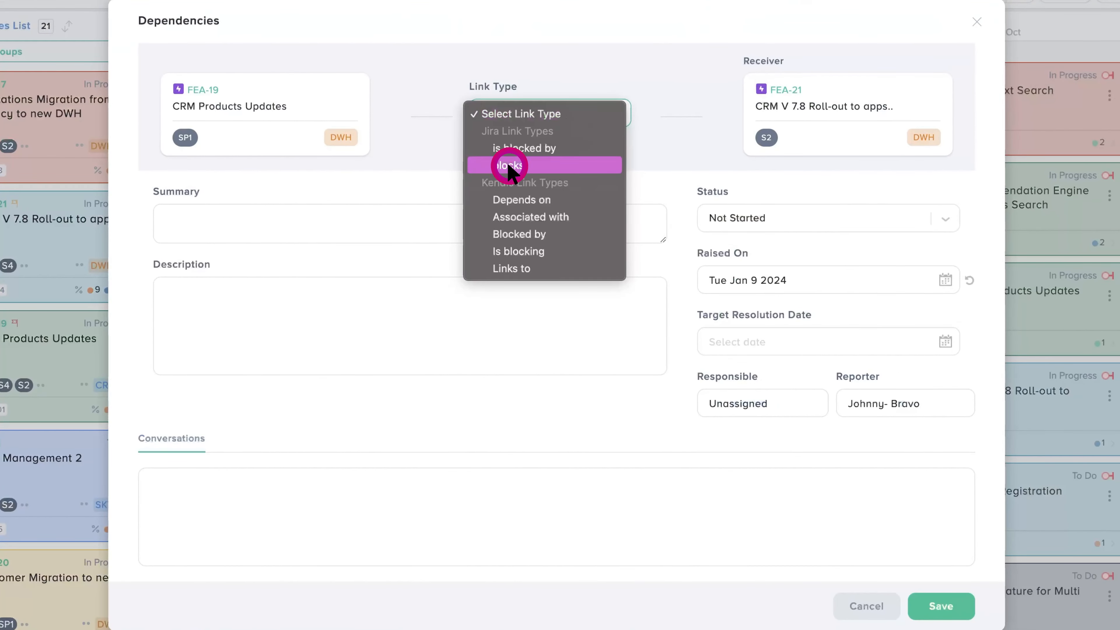
{"action": "left_click", "coordinate": [510, 165]}
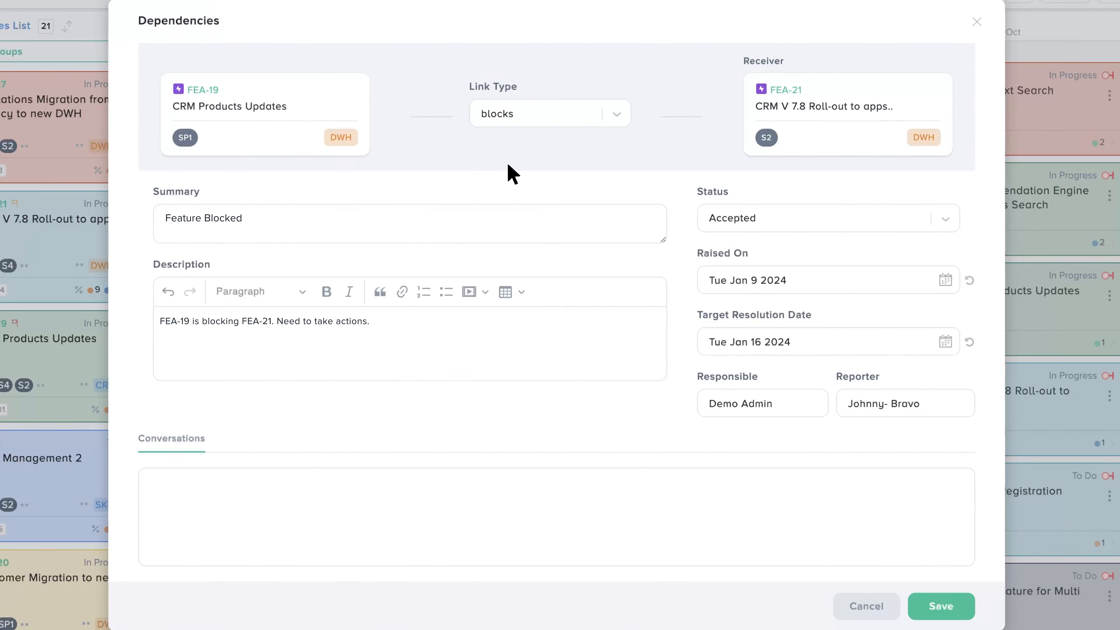
{"action": "left_click", "coordinate": [940, 605]}
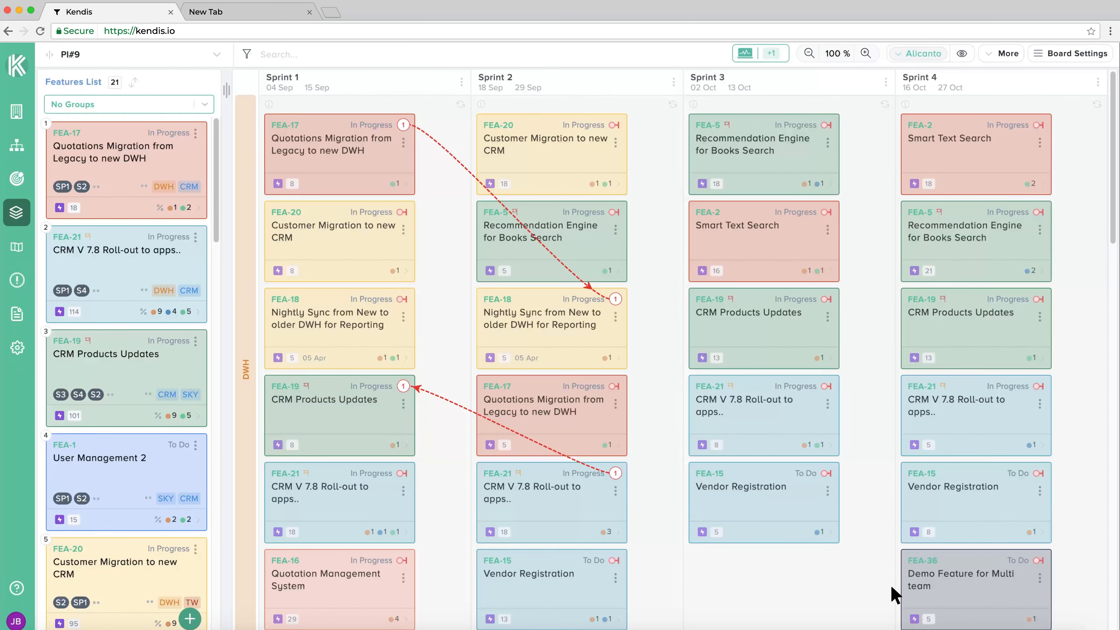
{"action": "scroll", "scroll_direction": "down", "scroll_amount": 3}
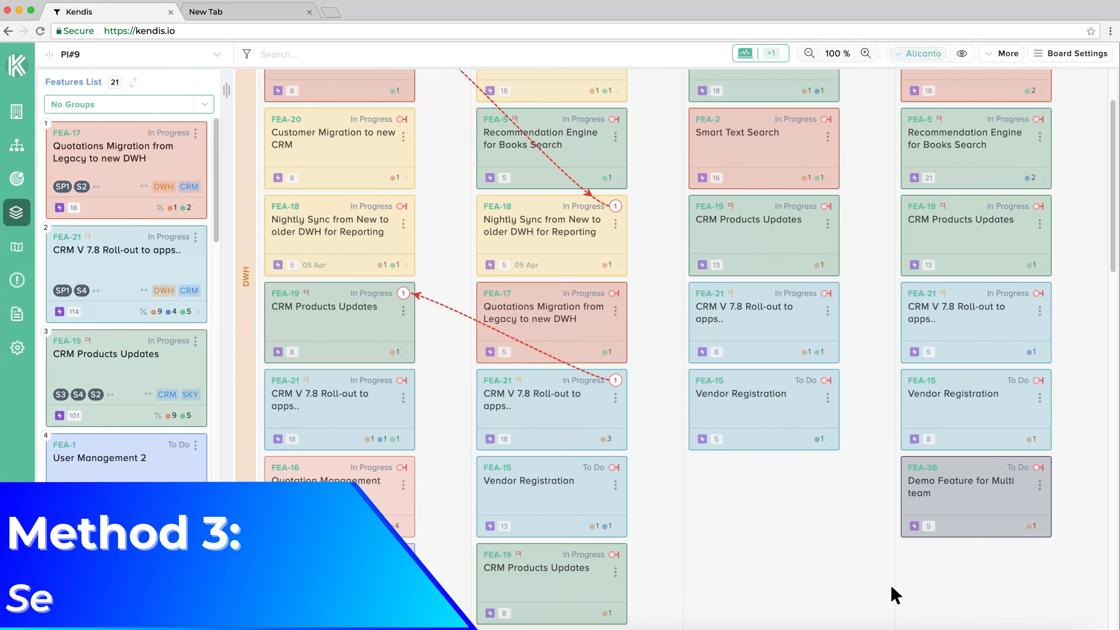
{"action": "scroll", "scroll_direction": "down", "scroll_amount": 3}
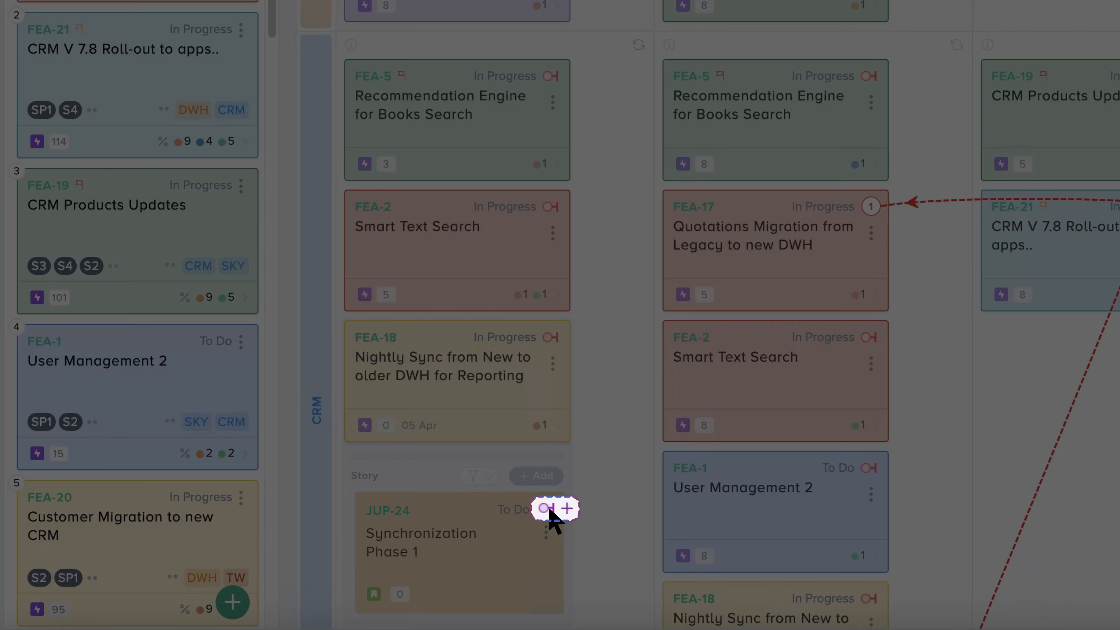
Link story JUP-24 as blocked by GRN-2 Migration workflow building, status In Progress, and save.
{"action": "left_click", "coordinate": [547, 508]}
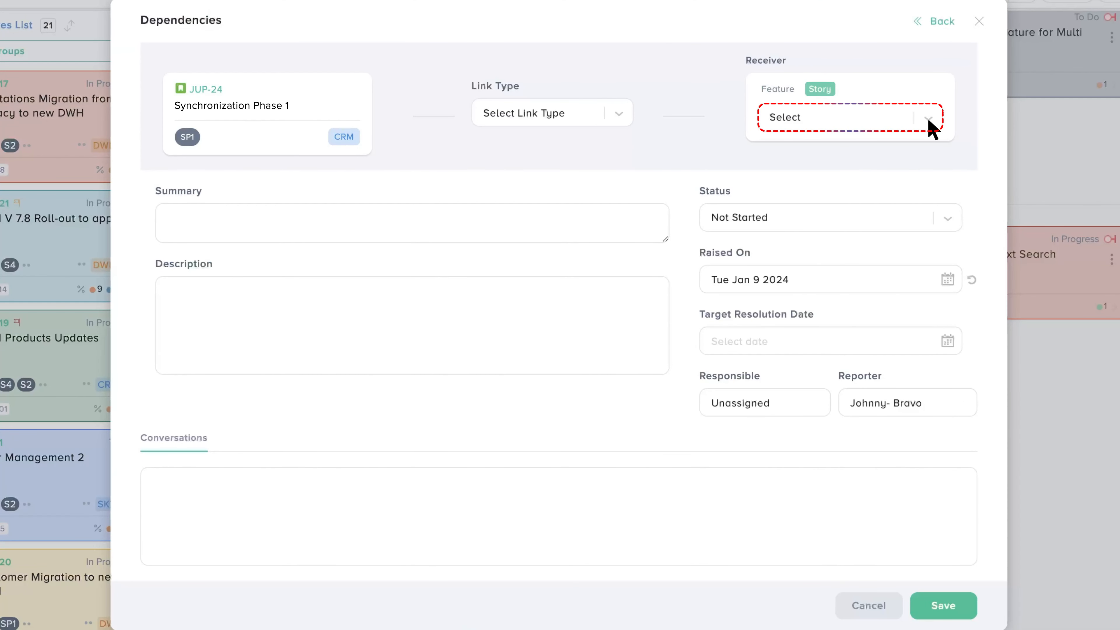
{"action": "left_click", "coordinate": [843, 117]}
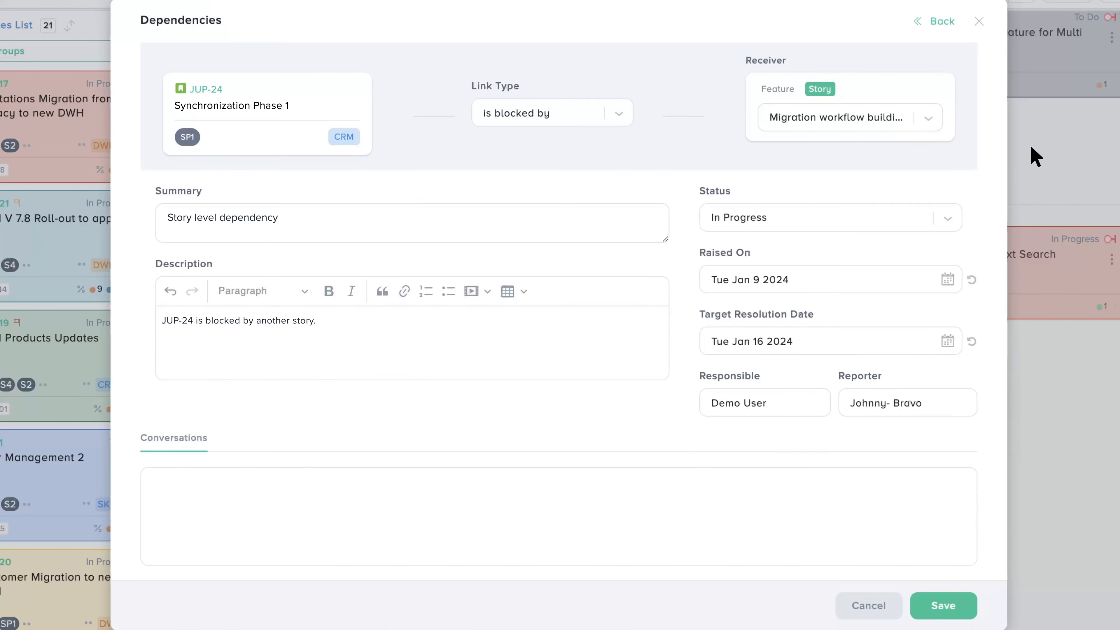
{"action": "left_click", "coordinate": [943, 605]}
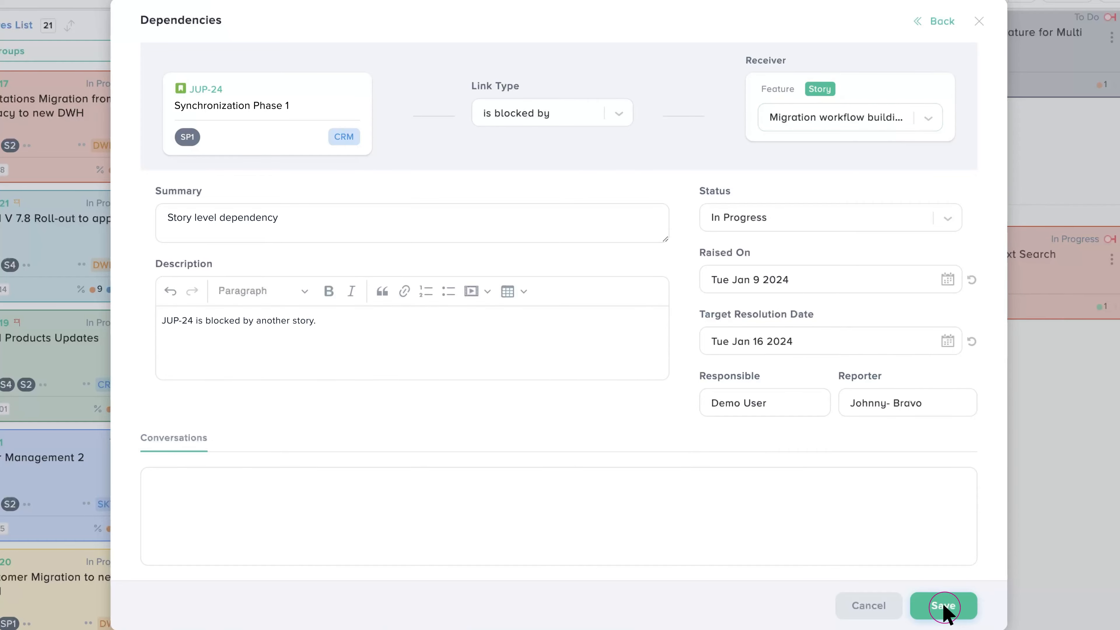
{"action": "left_click", "coordinate": [943, 605]}
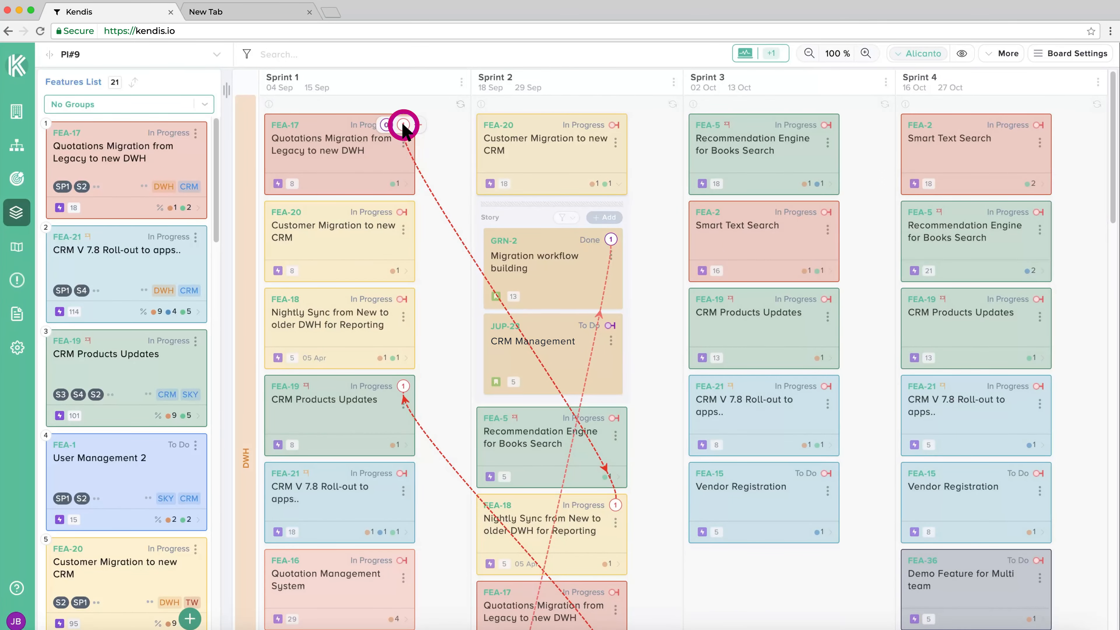
Mark the FEA-17 blocked by FEA-18 dependency as Done and close its dependency list.
{"action": "left_click", "coordinate": [405, 128]}
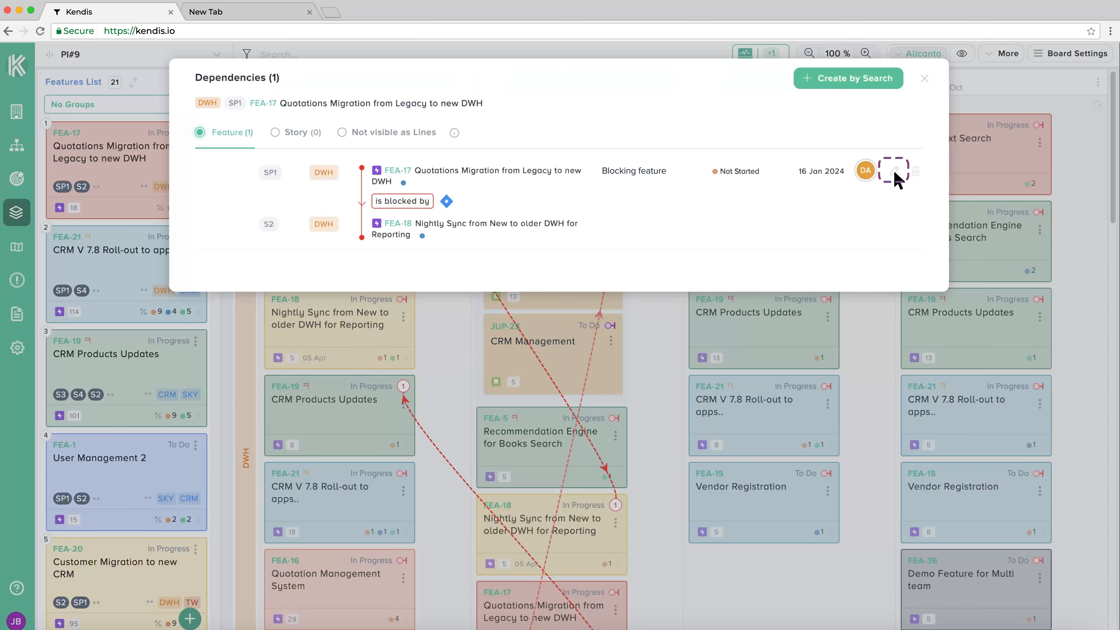
{"action": "left_click", "coordinate": [892, 171]}
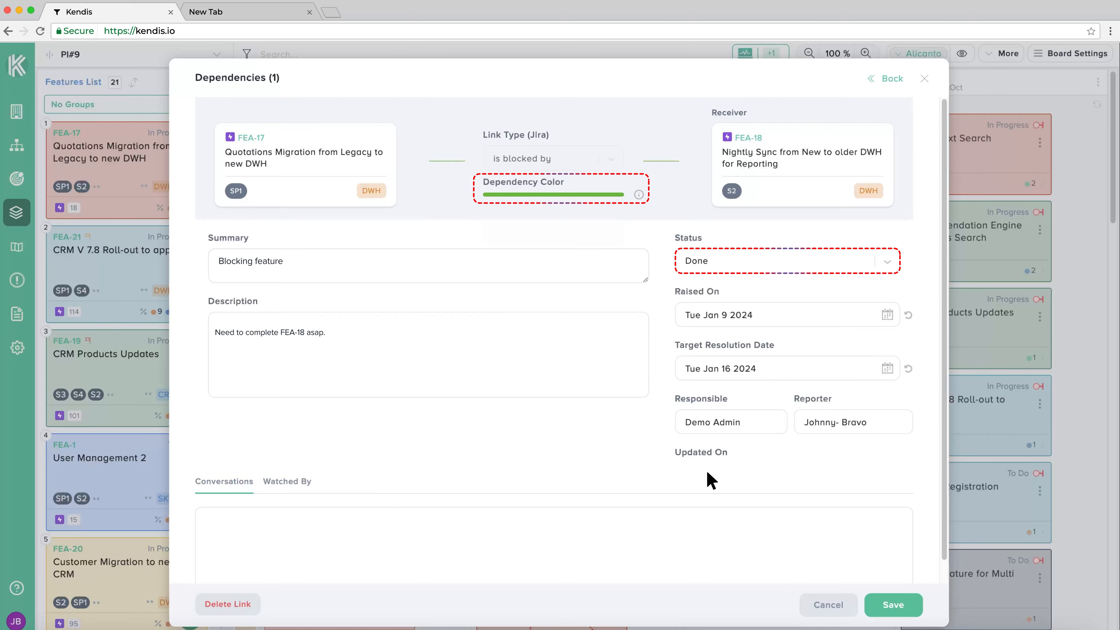
{"action": "left_click", "coordinate": [890, 77]}
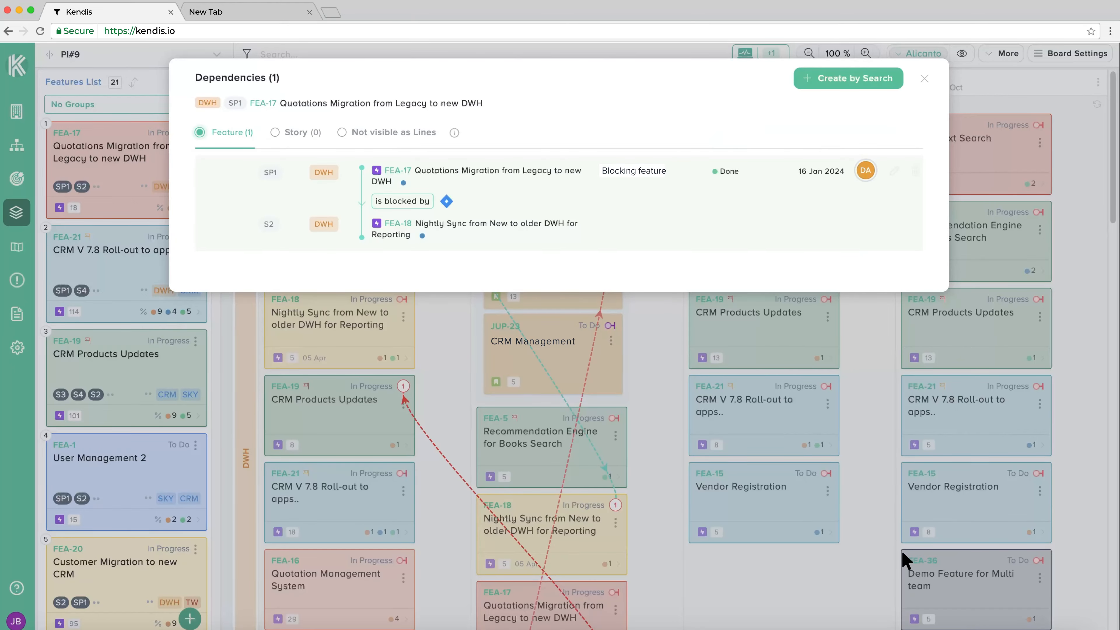
{"action": "left_click", "coordinate": [924, 79]}
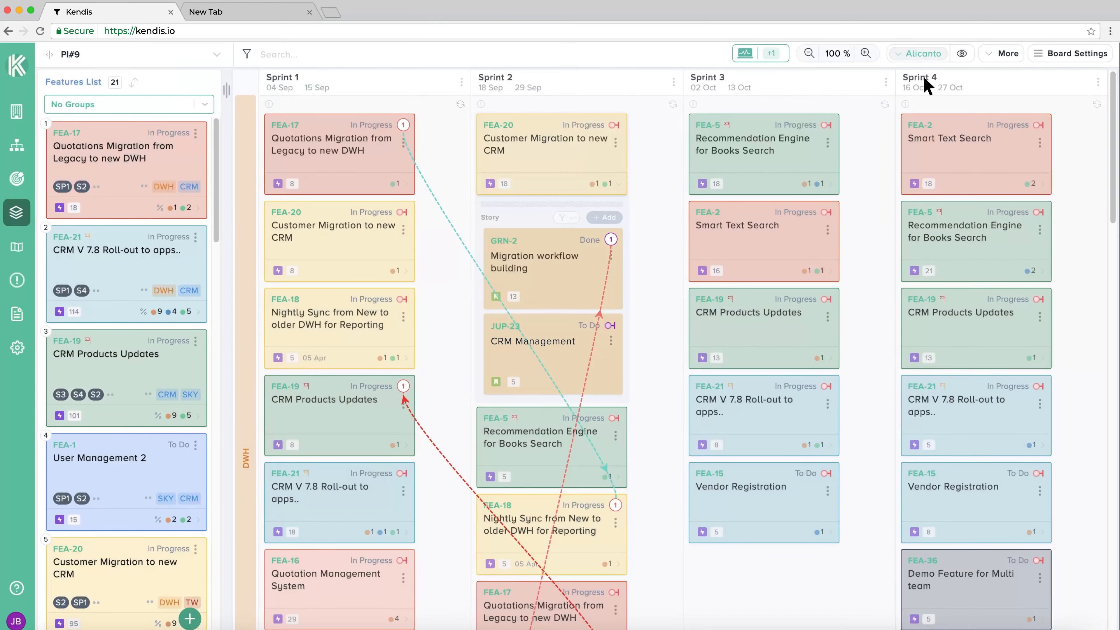
Show Dependency Tracking from More and view it By Feature, then By Story.
{"action": "left_click", "coordinate": [1005, 53]}
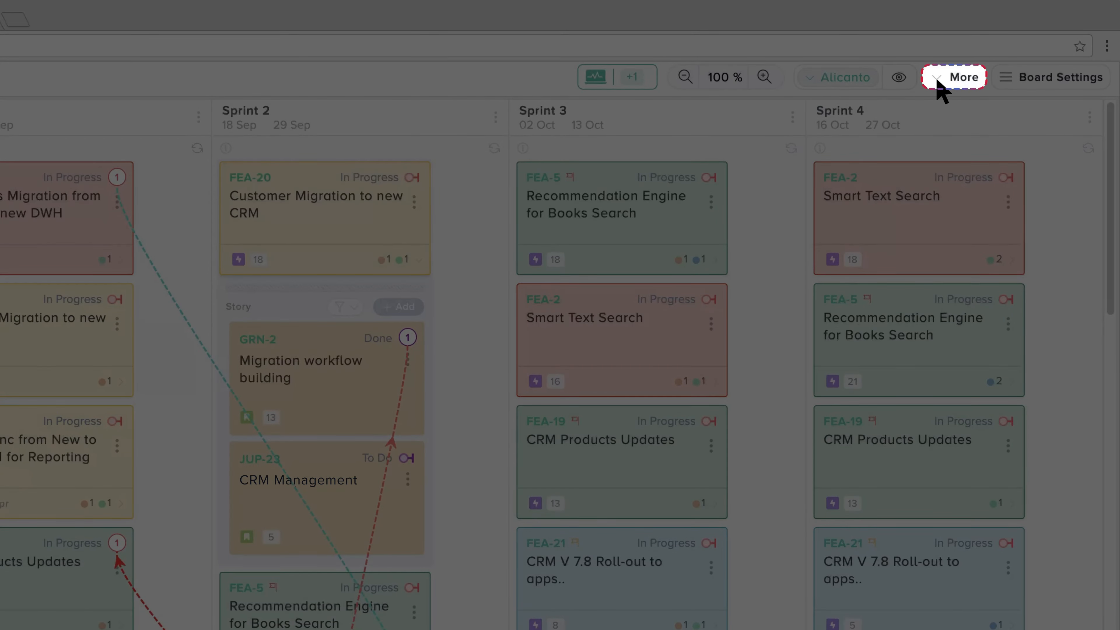
{"action": "left_click", "coordinate": [963, 77]}
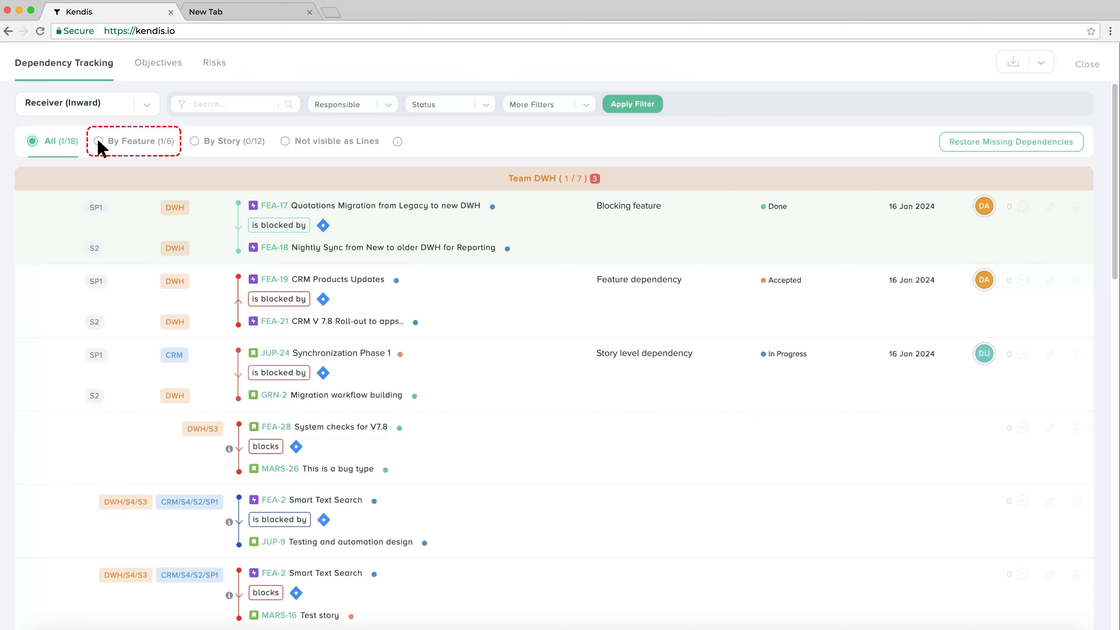
{"action": "left_click", "coordinate": [99, 140]}
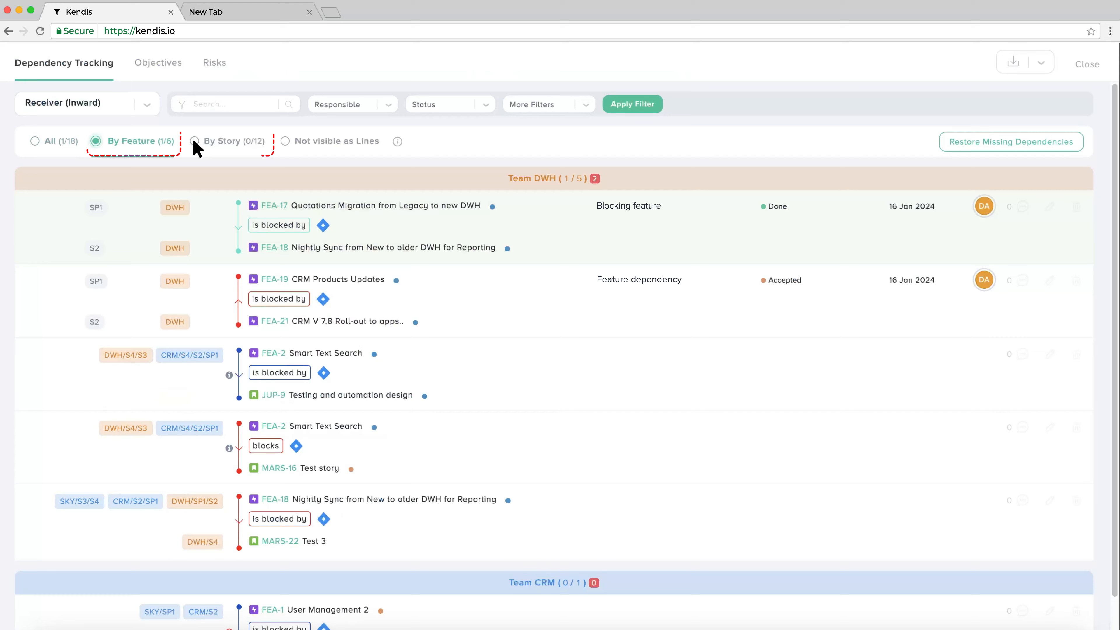
{"action": "left_click", "coordinate": [194, 141]}
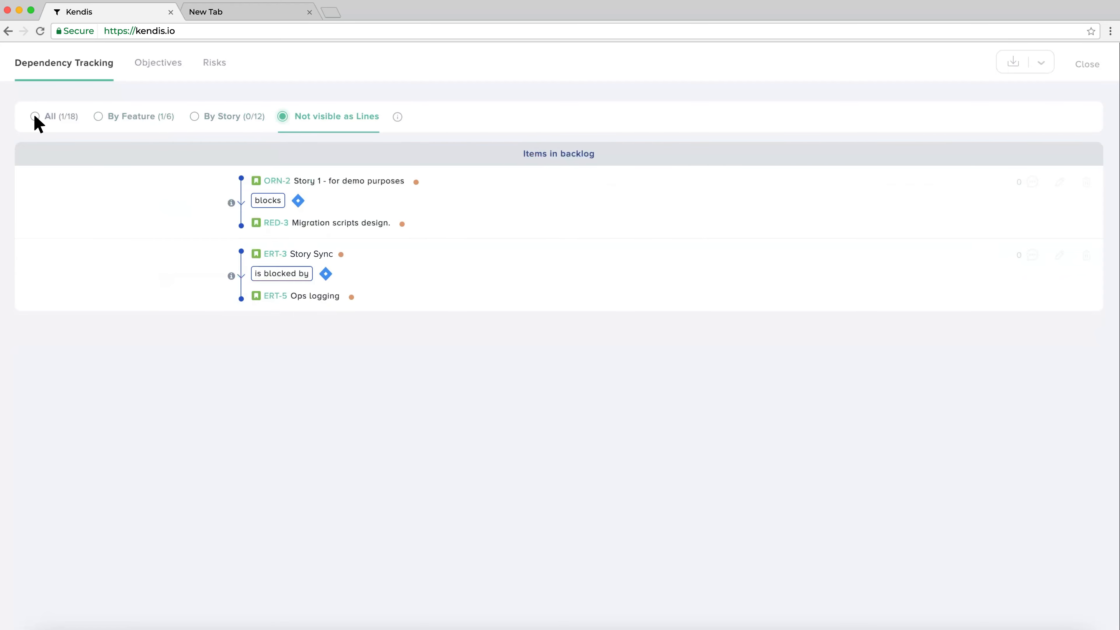
Show all dependencies and filter the list to status Accepted.
{"action": "left_click", "coordinate": [32, 116]}
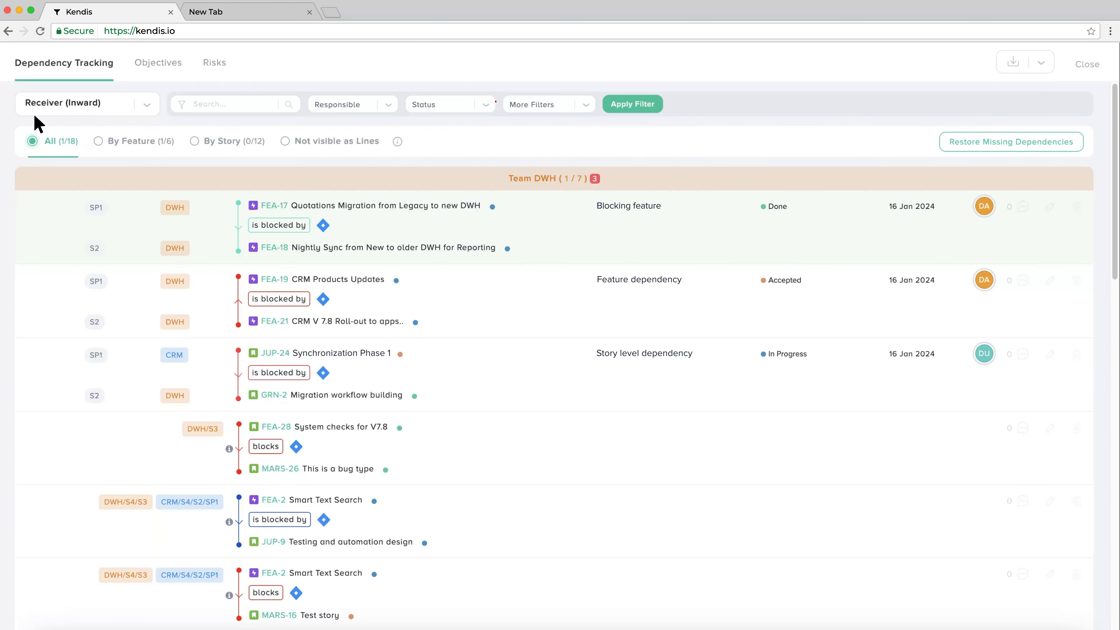
{"action": "left_click", "coordinate": [449, 104]}
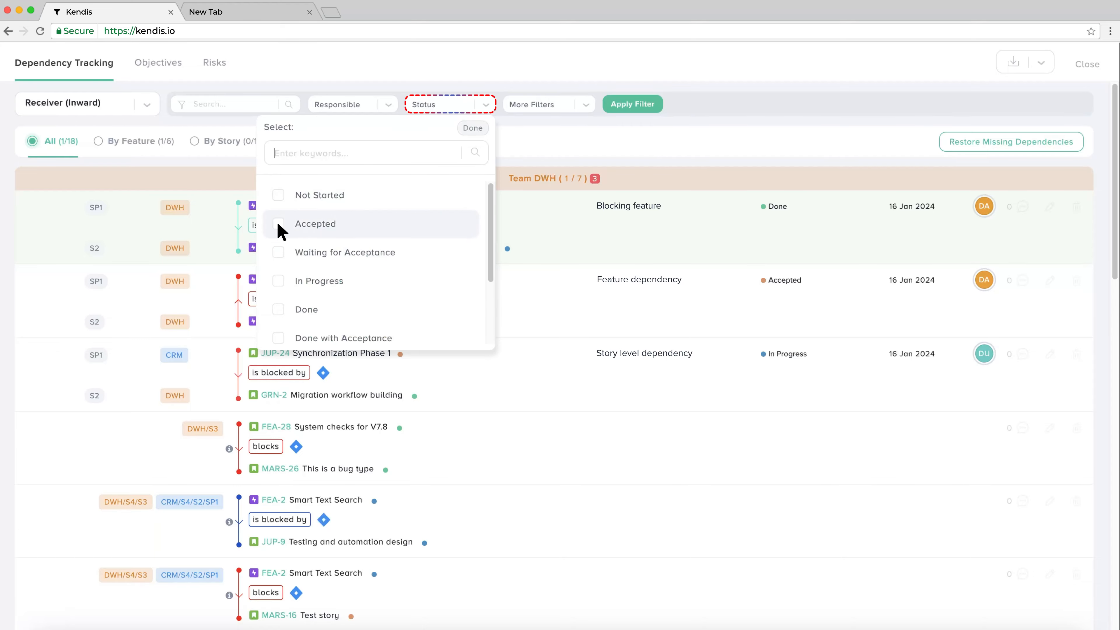
{"action": "left_click", "coordinate": [472, 128]}
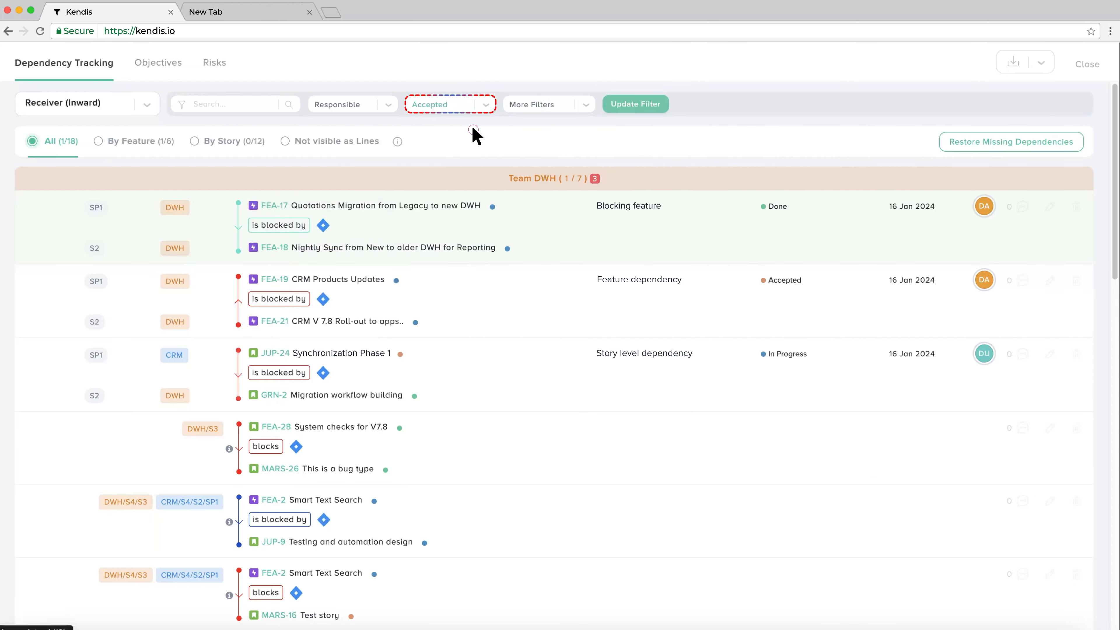
{"action": "left_click", "coordinate": [633, 104]}
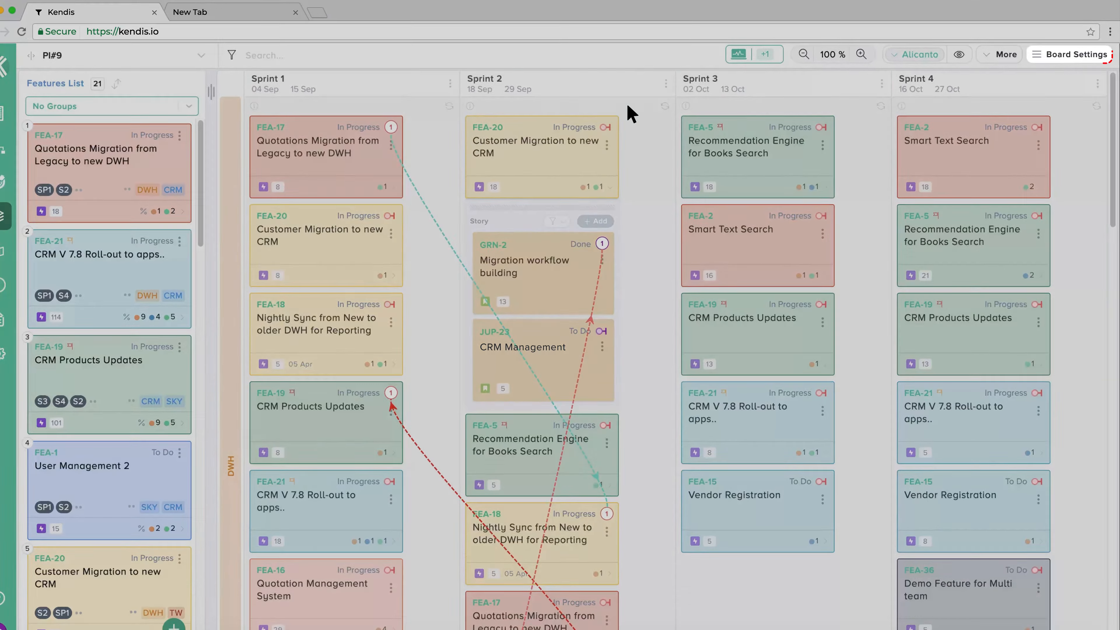
Edit the PI#9 board settings and view the Additional Settings with Jira dependency link types.
{"action": "left_click", "coordinate": [1075, 54]}
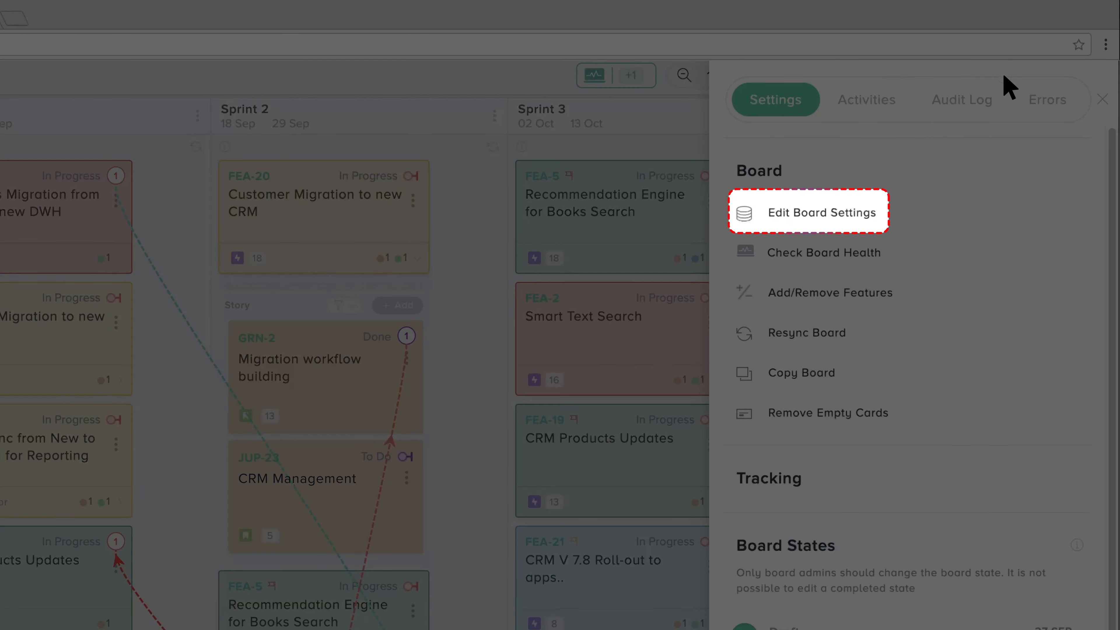
{"action": "left_click", "coordinate": [808, 212]}
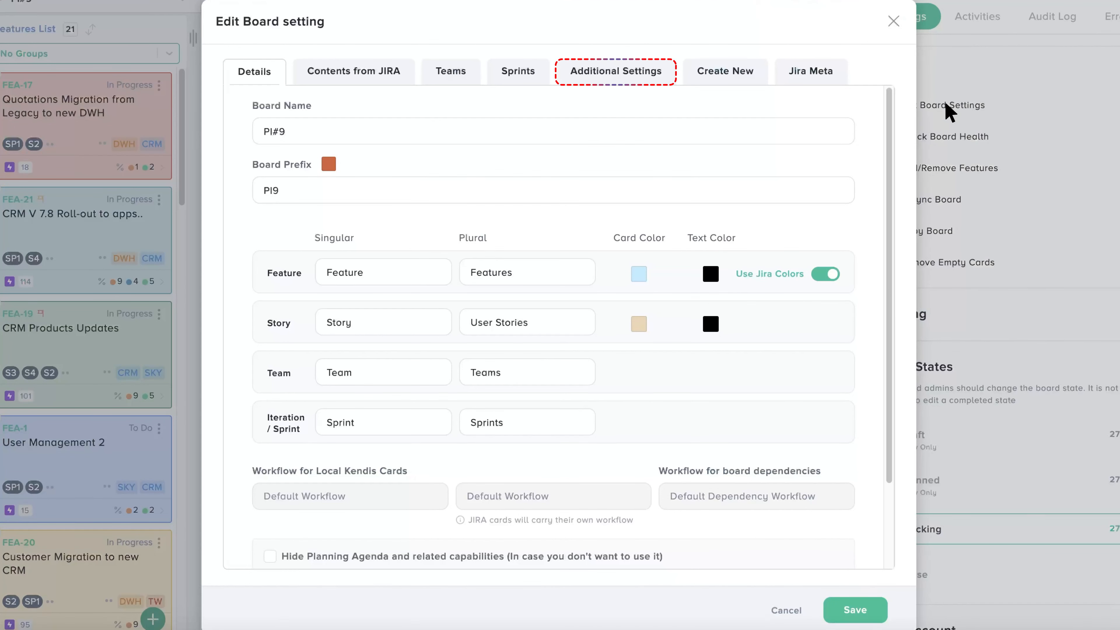
{"action": "left_click", "coordinate": [614, 71]}
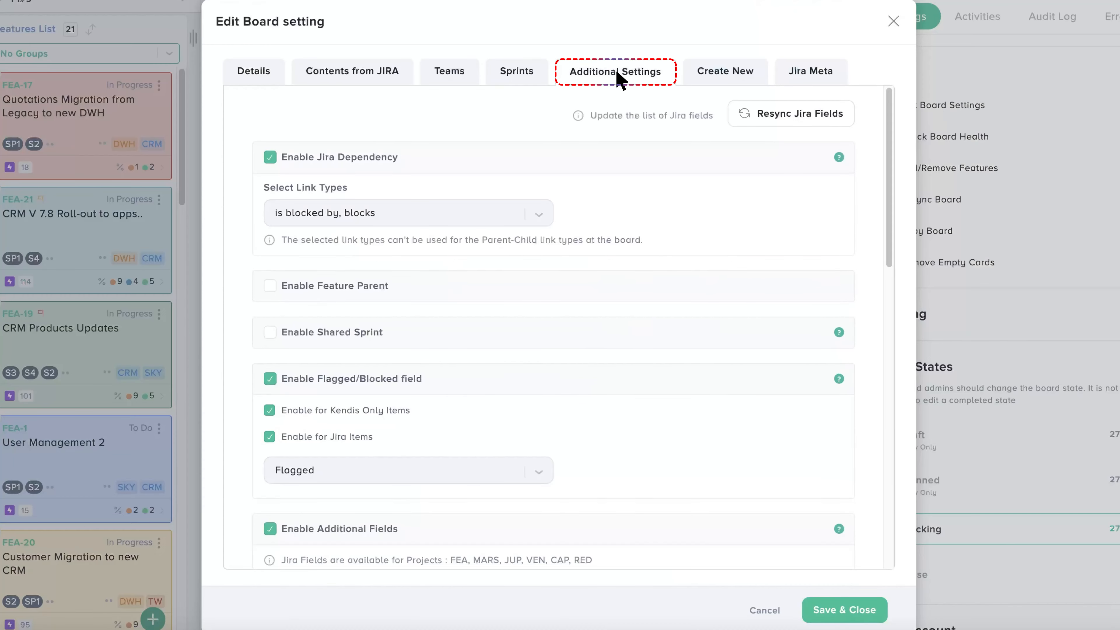